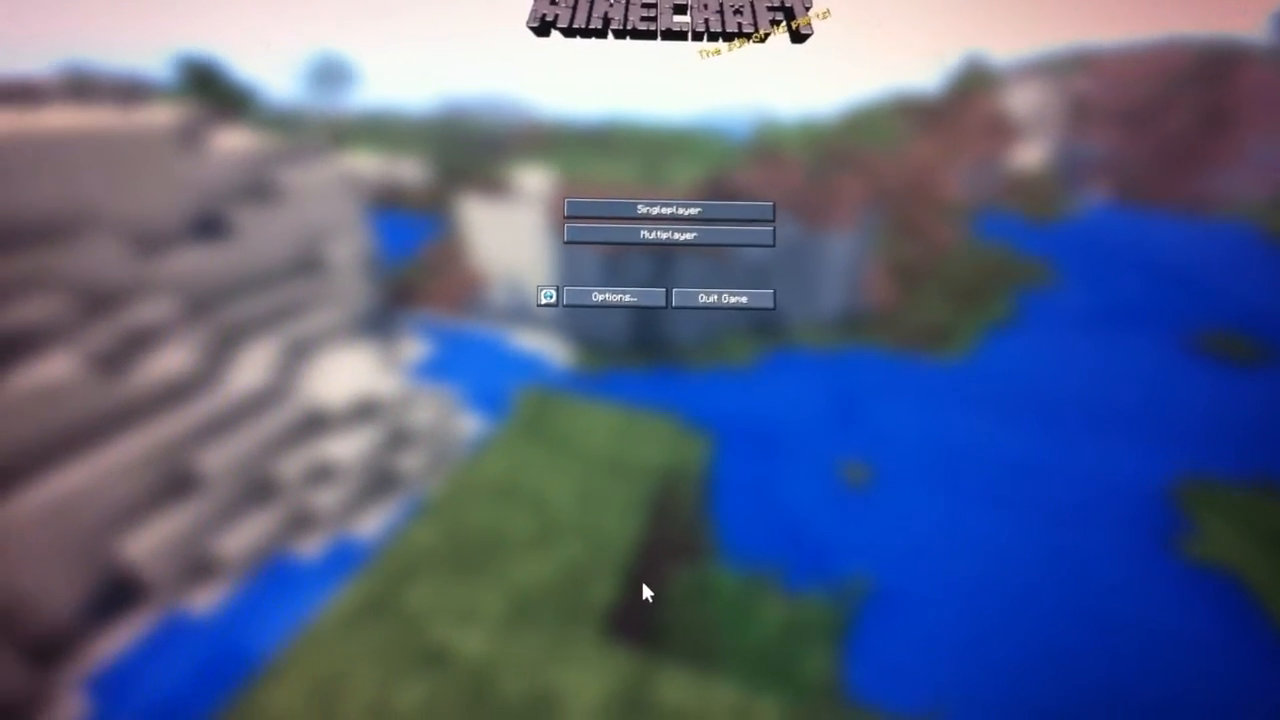
Go to Singleplayer from the title menu to show the saved worlds list.
click(670, 210)
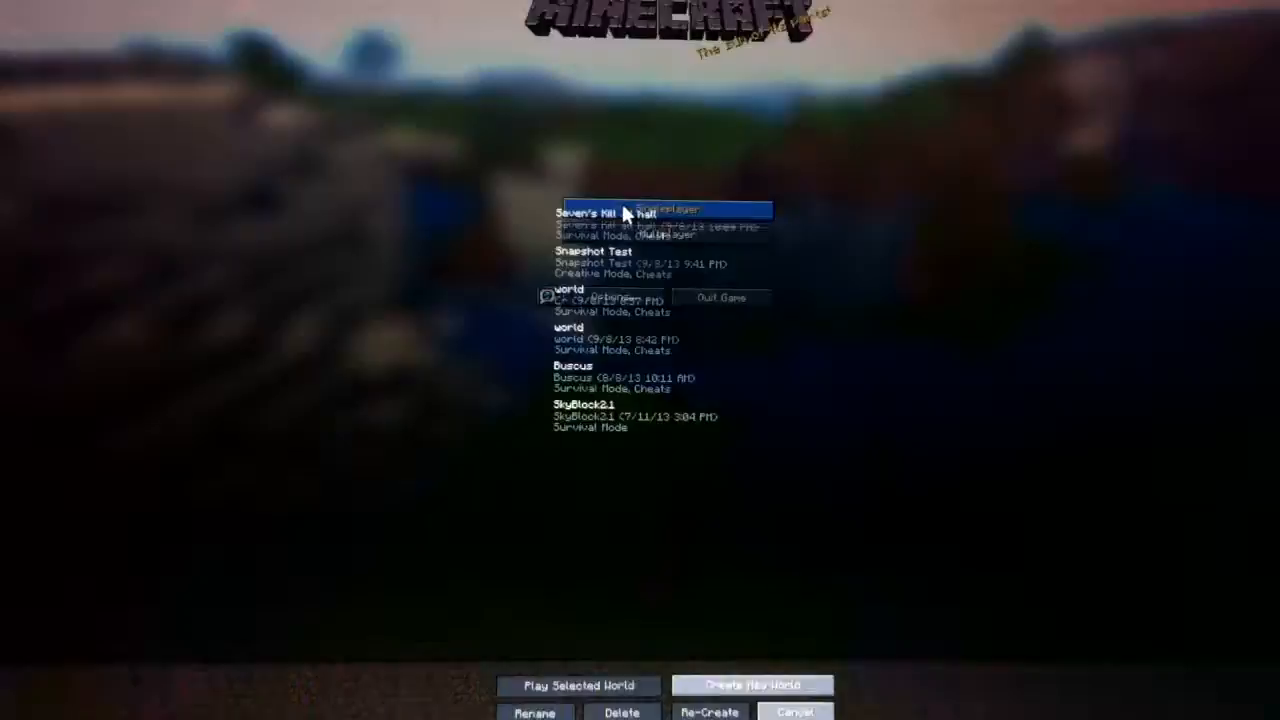